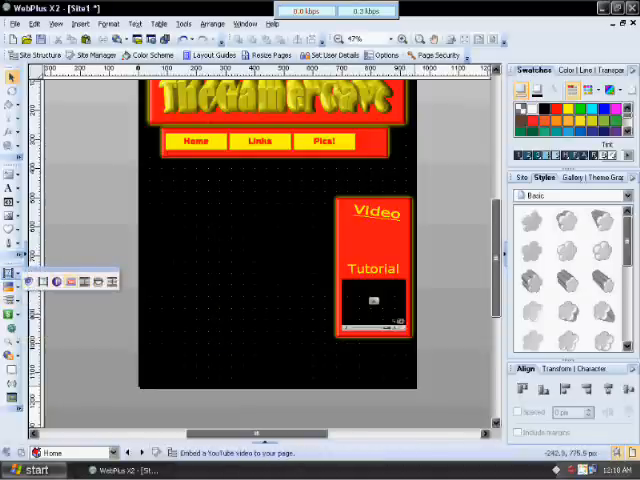
mouse_move(84, 280)
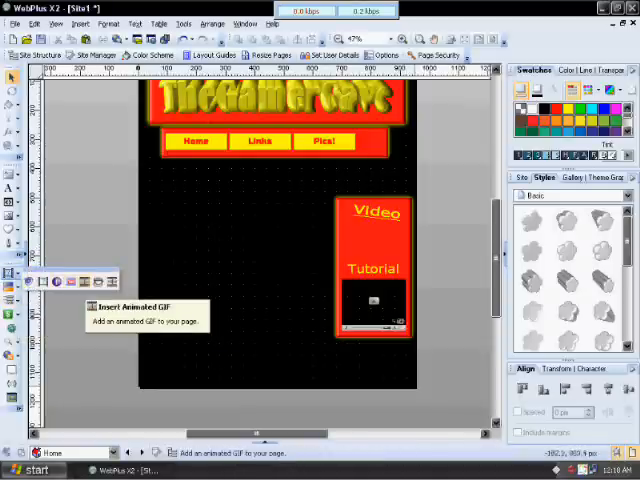
mouse_move(64, 280)
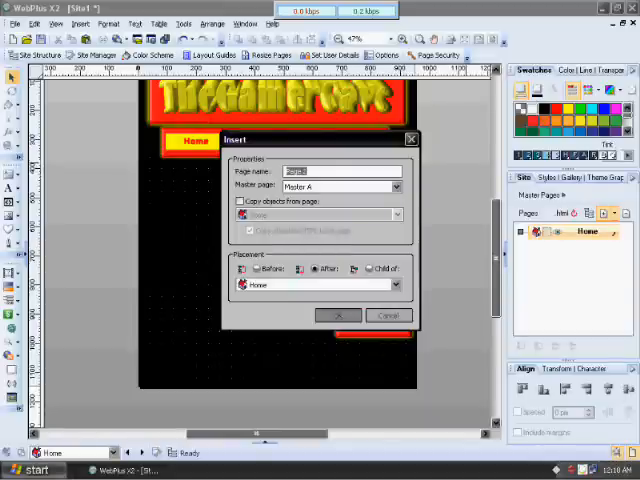
- Create a new page named Links that copies the Home page's objects
type("Links")
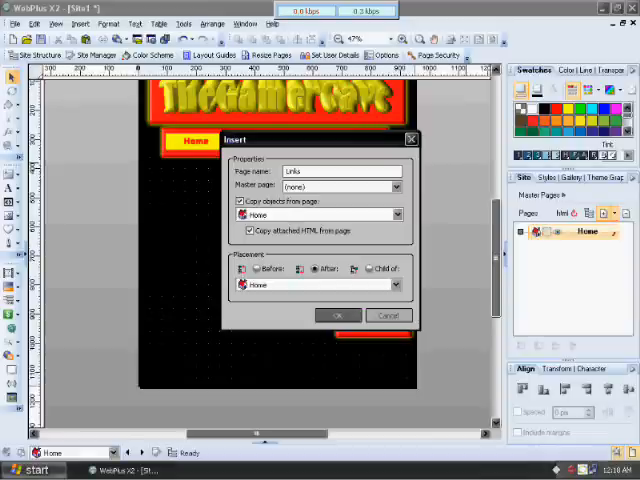
left_click(336, 316)
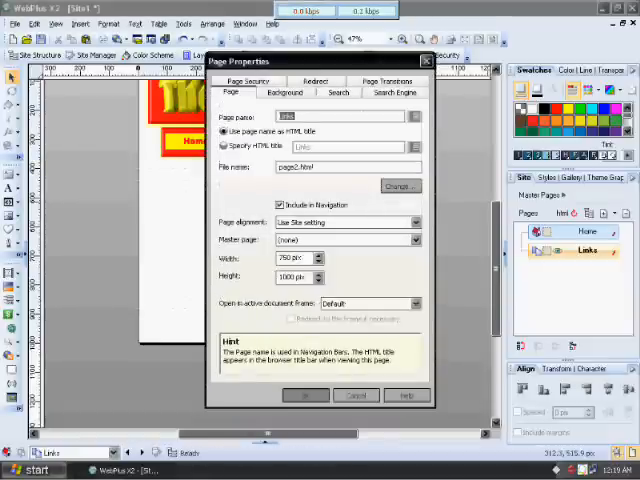
- Edit the Links page's file name and size, review the Search settings, and apply the properties
type("9")
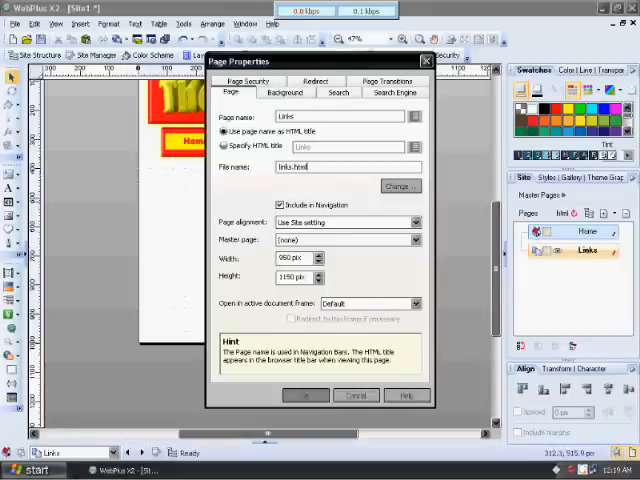
left_click(400, 186)
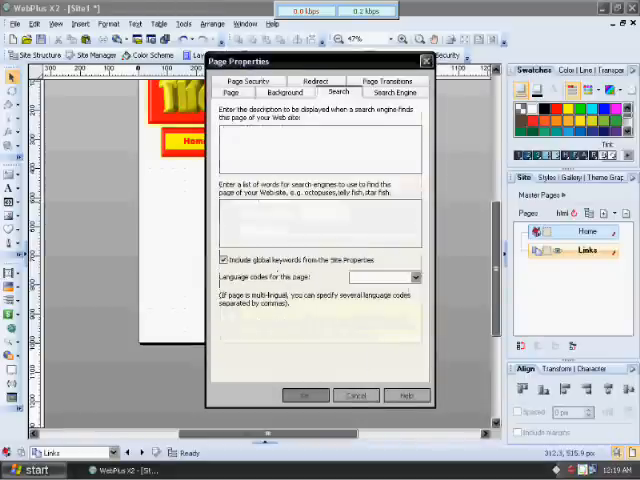
left_click(230, 92)
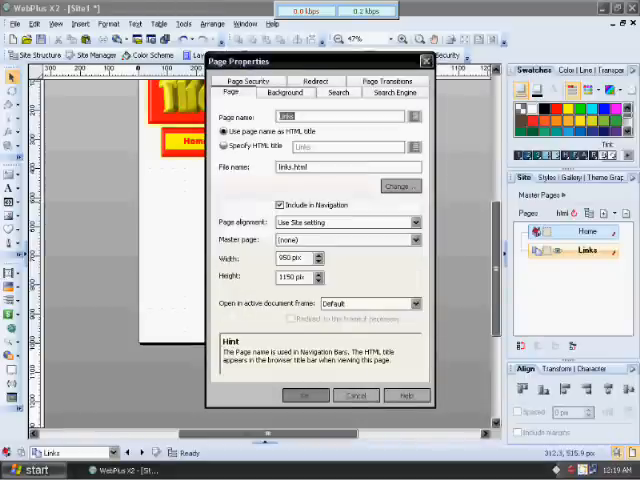
left_click(302, 396)
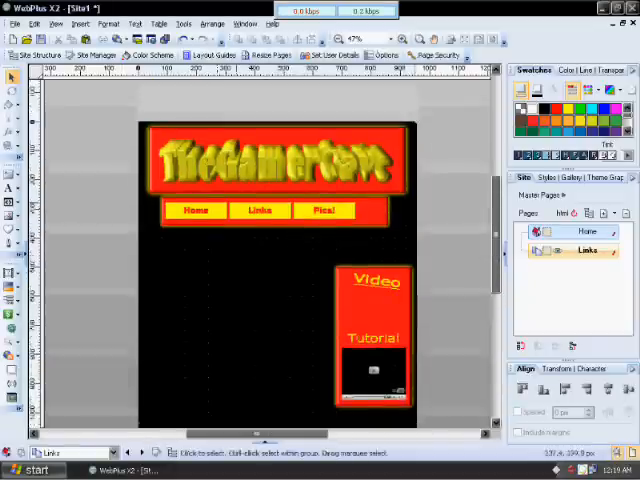
- Replace the Video Tutorial text in the side box with the word Links
scroll("down", 3)
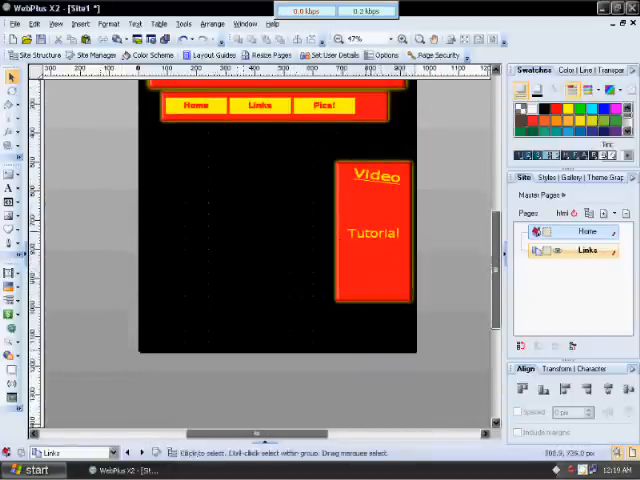
double_click(372, 232)
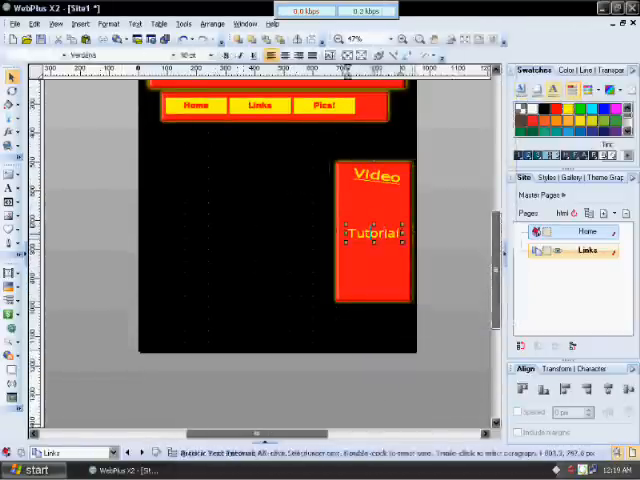
double_click(372, 232)
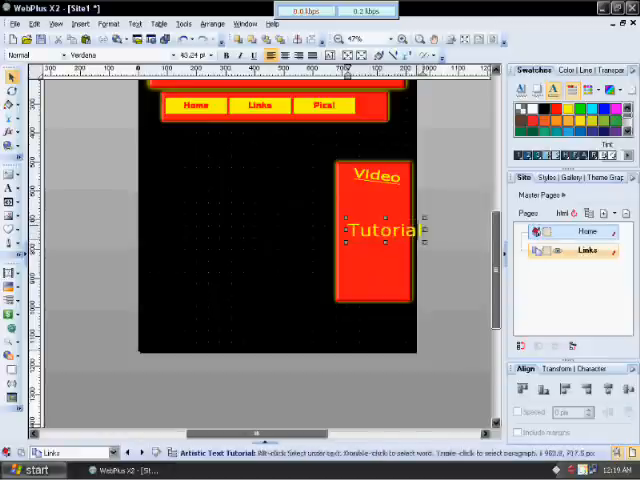
left_click_drag(376, 230, 232, 232)
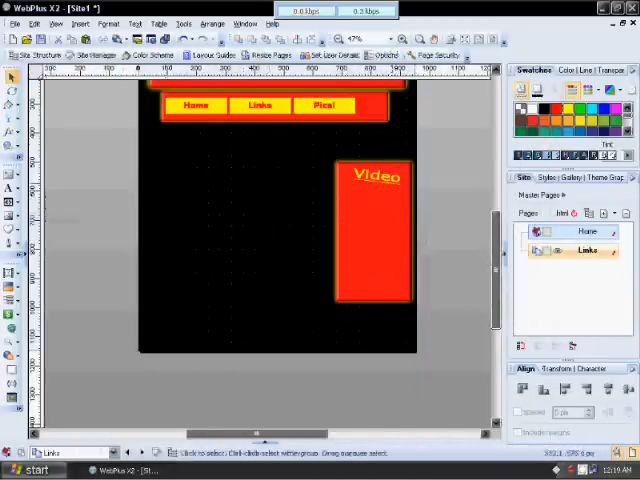
right_click(376, 176)
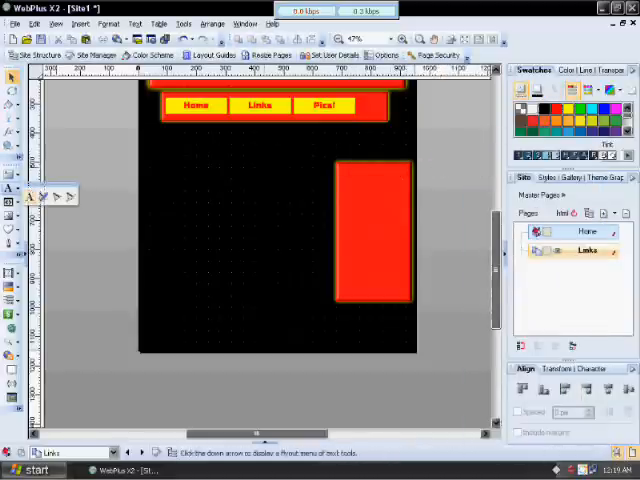
type("Links")
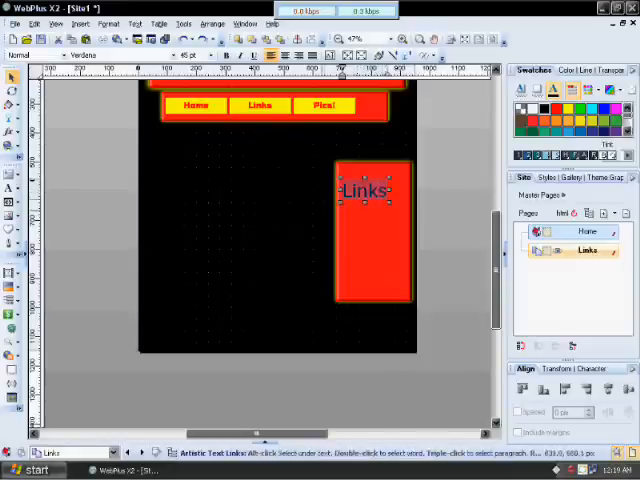
right_click(370, 190)
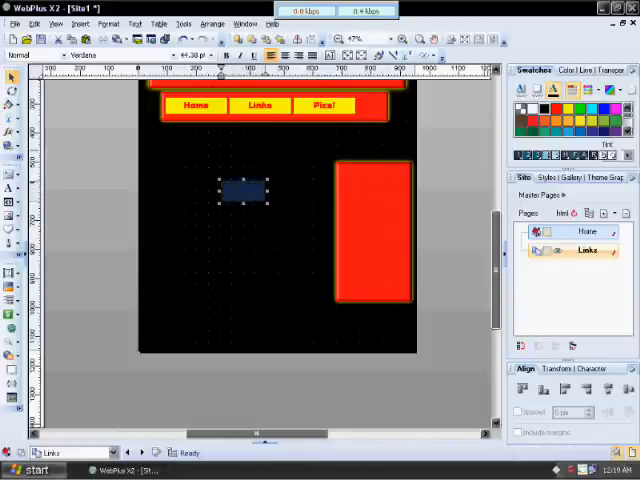
- Place the Links heading on the left and convert it into a picture
double_click(244, 192)
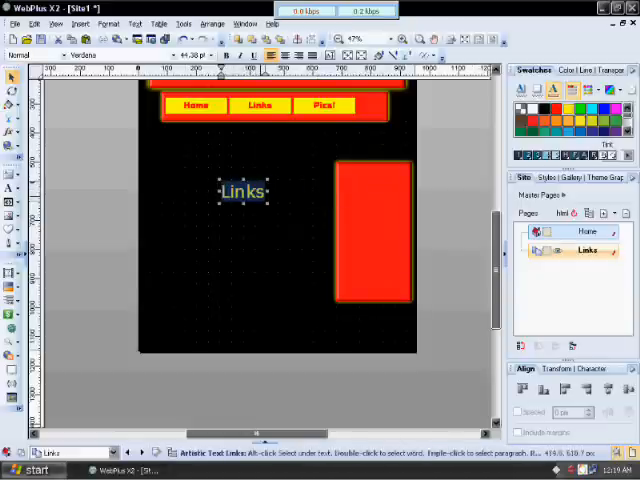
right_click(244, 192)
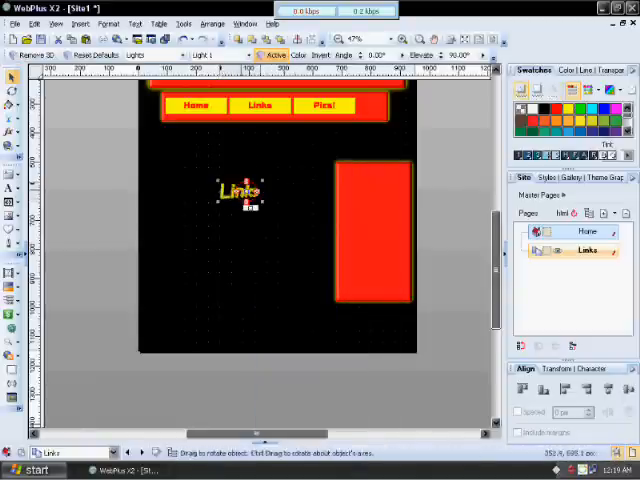
right_click(238, 192)
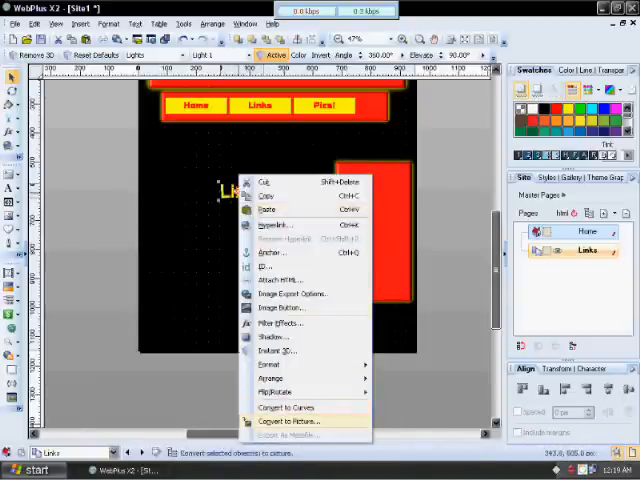
left_click(288, 420)
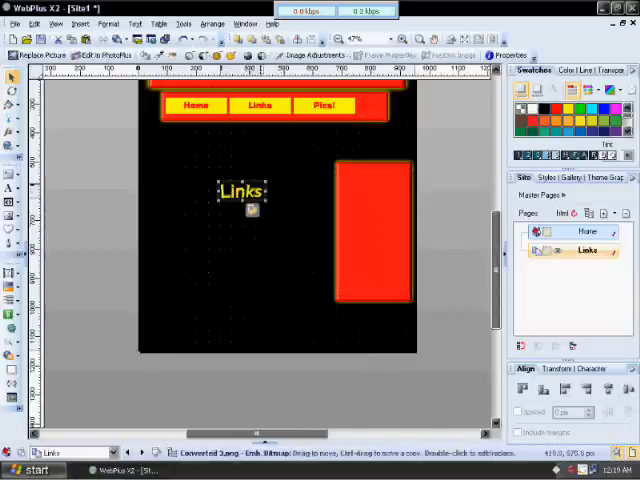
right_click(370, 236)
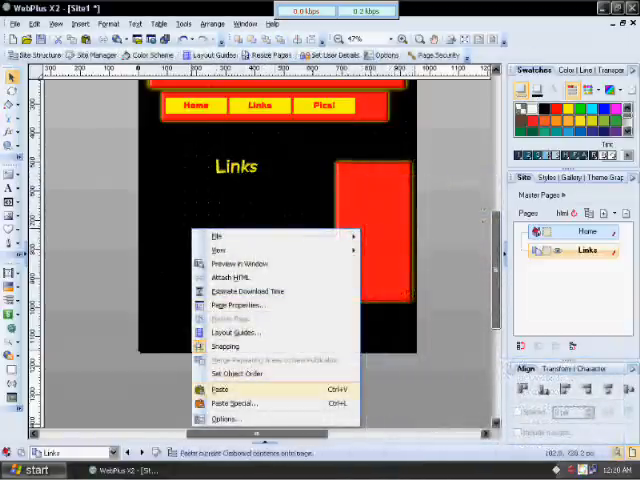
- Paste a copy of the red panel on the left and send it behind the Links heading
left_click(220, 388)
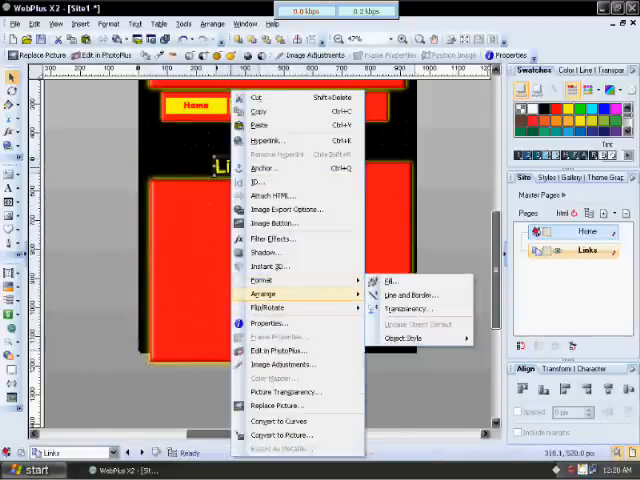
mouse_move(264, 294)
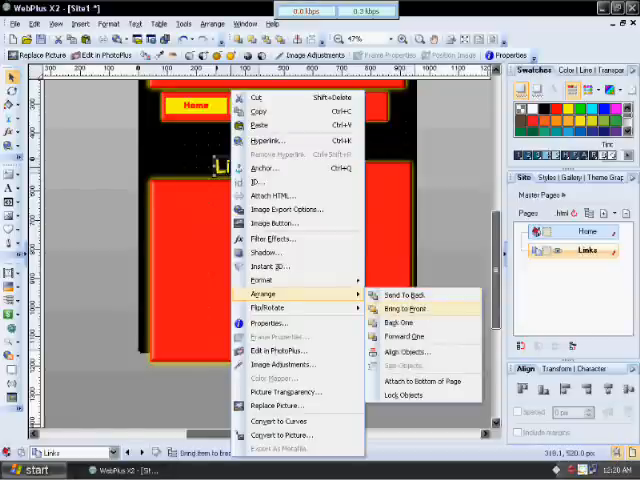
left_click(404, 308)
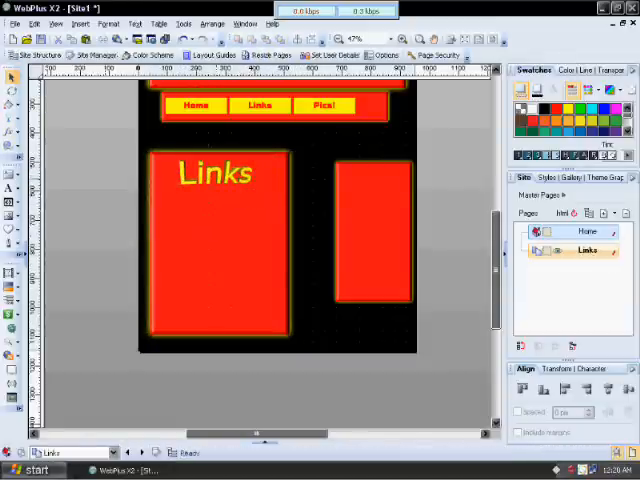
- Add the text Narfo.com inside the left red panel and select it
left_click(12, 188)
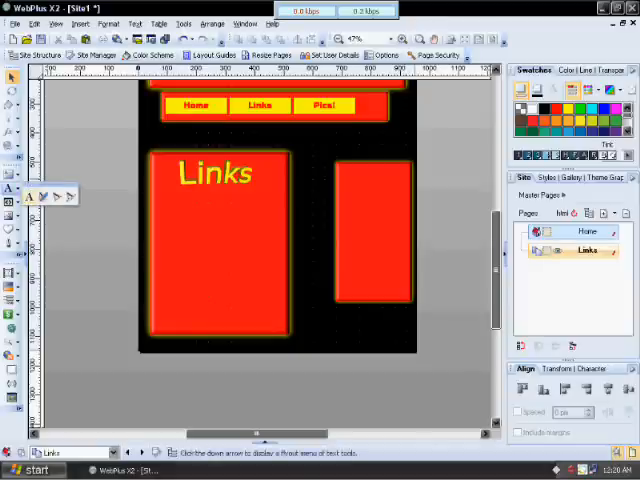
left_click(170, 230)
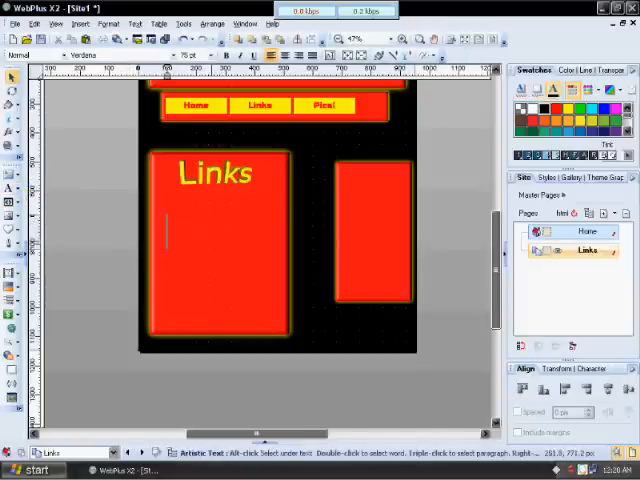
type("Na")
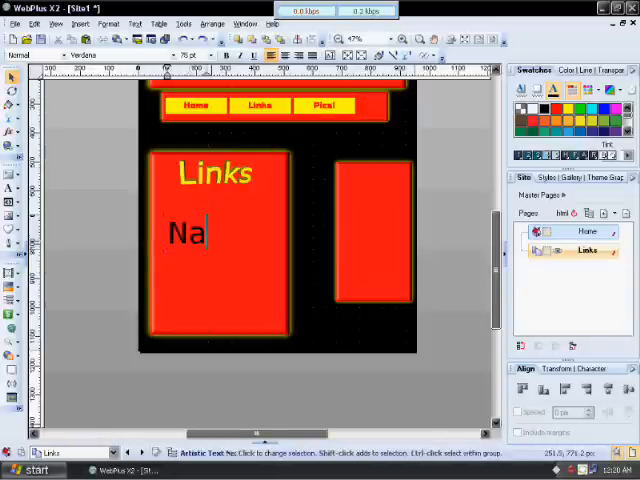
type("rfo")
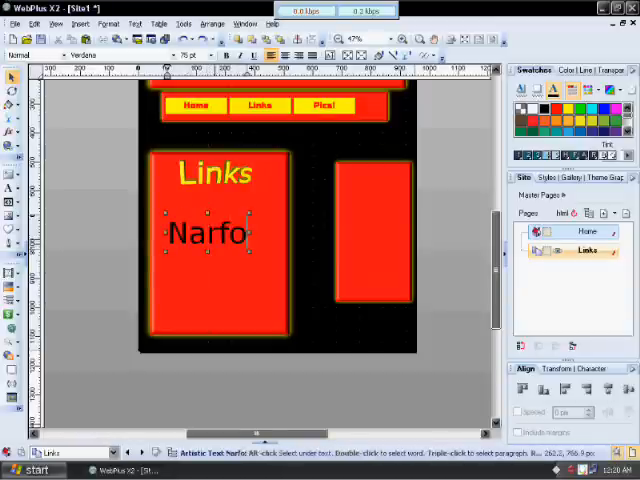
type(".com")
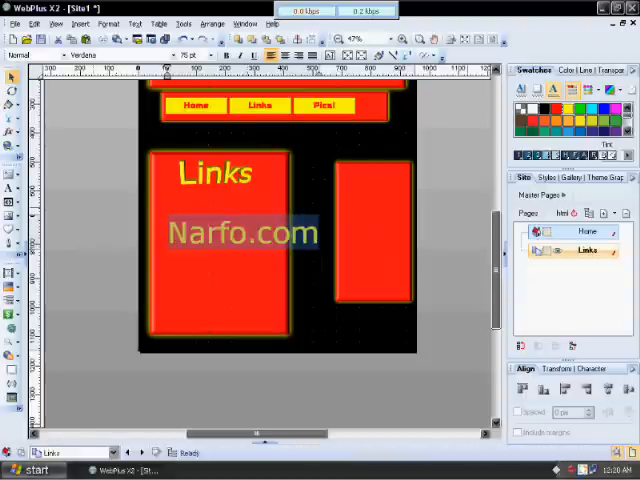
left_click(240, 232)
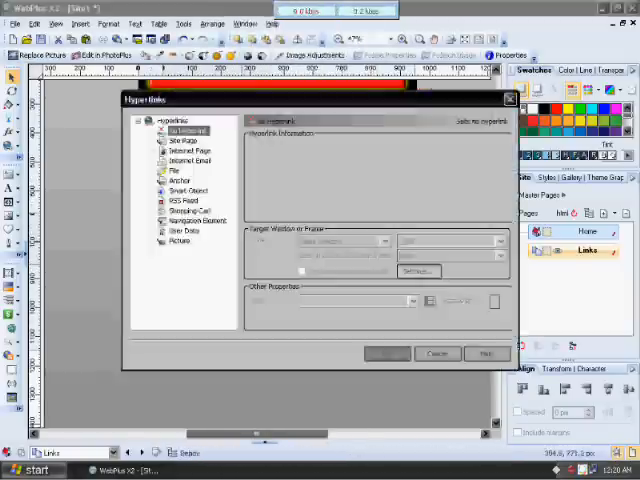
left_click(186, 150)
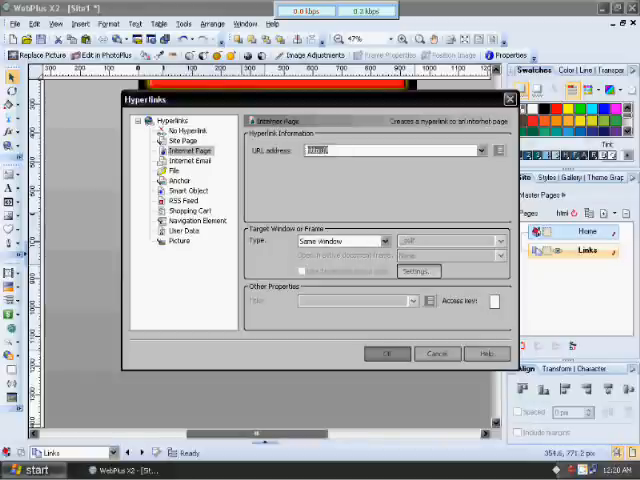
type("http://www.marfo.com")
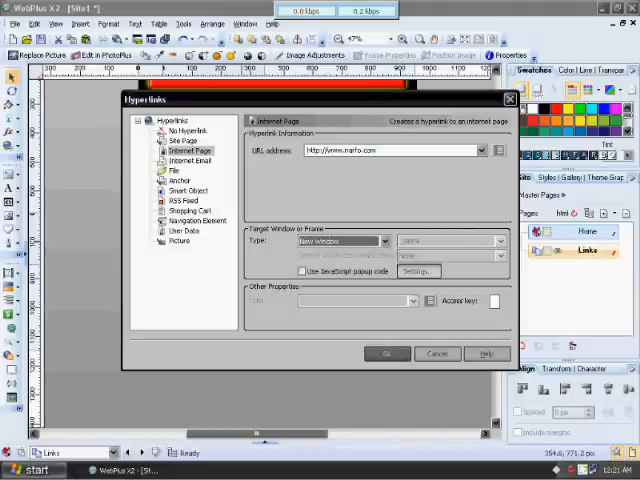
left_click(386, 352)
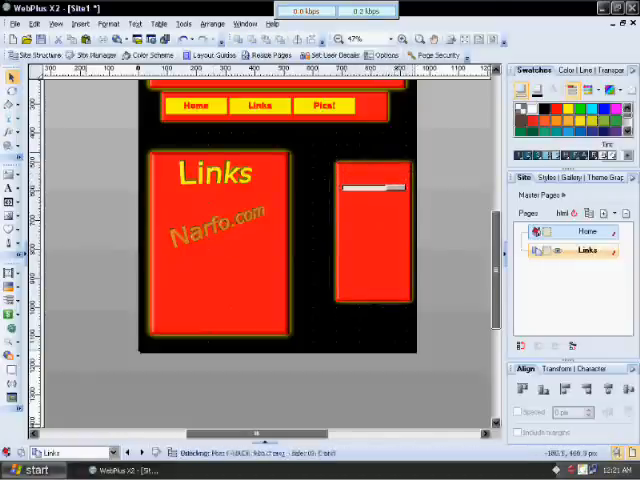
- Add a Search heading in the right-hand panel with a site search box beneath it
left_click(8, 188)
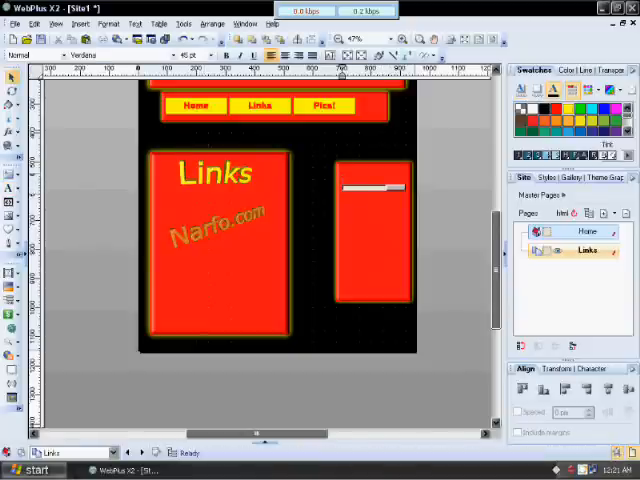
type("Sea")
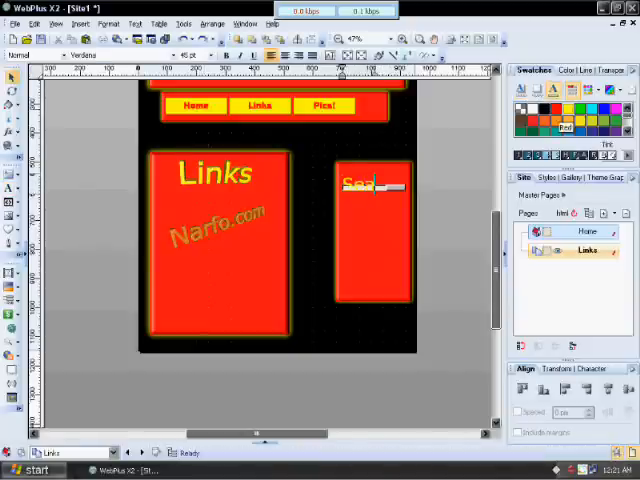
left_click(372, 184)
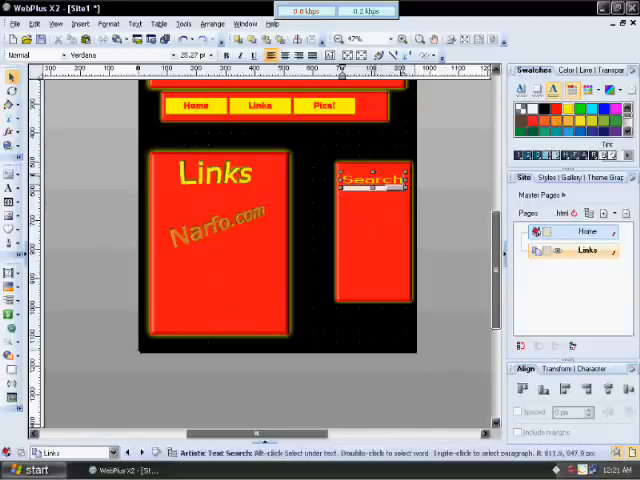
left_click(372, 176)
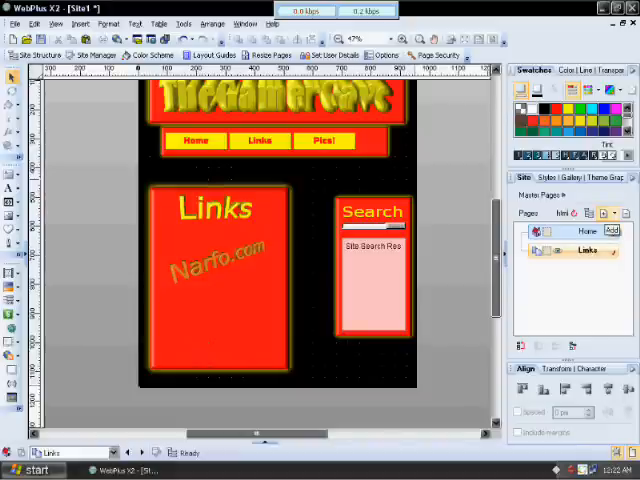
- Create a Pictures page with no master page, placed after Links
left_click(610, 230)
type("Pictures")
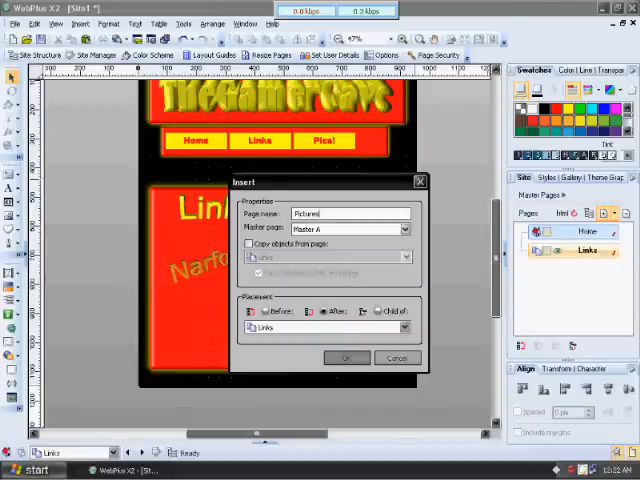
left_click(248, 244)
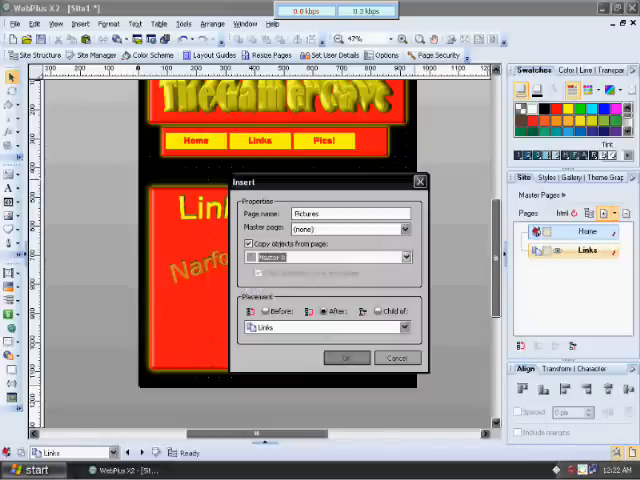
left_click(346, 356)
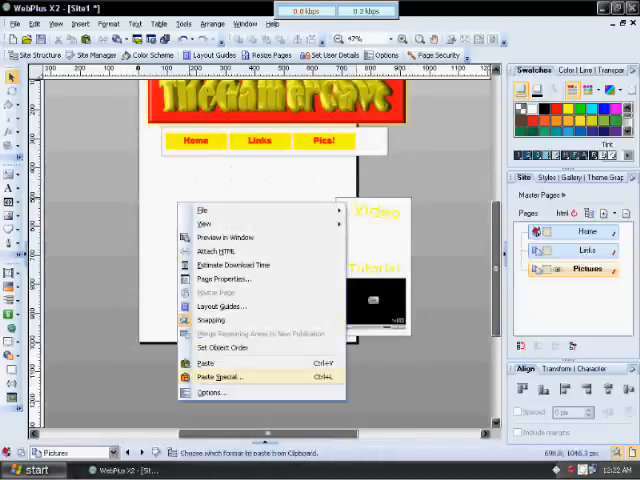
- Review the Pictures page's background settings and choose a page height option
left_click(224, 280)
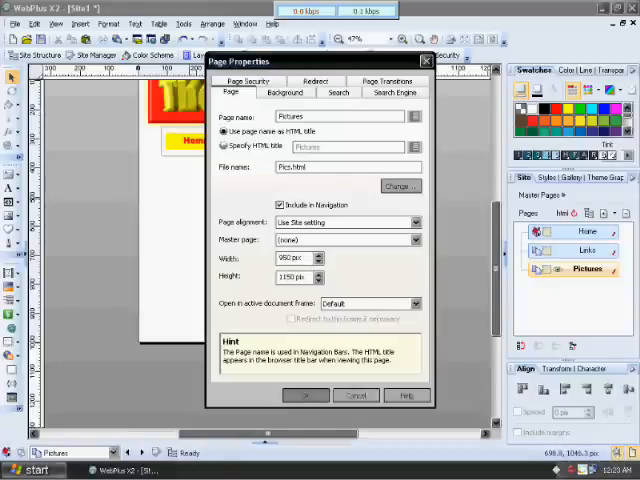
left_click(284, 92)
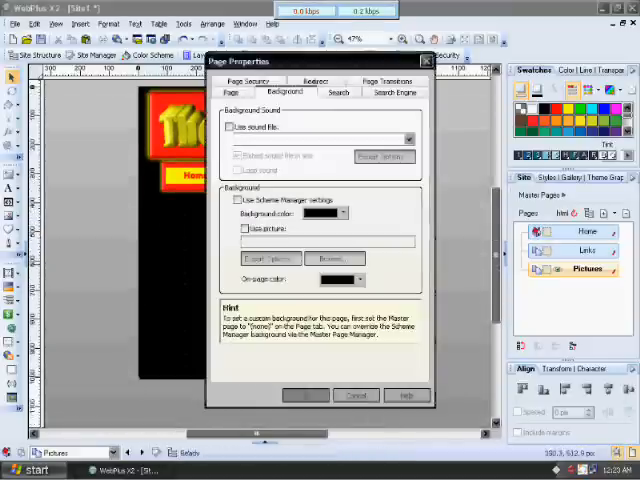
left_click(232, 92)
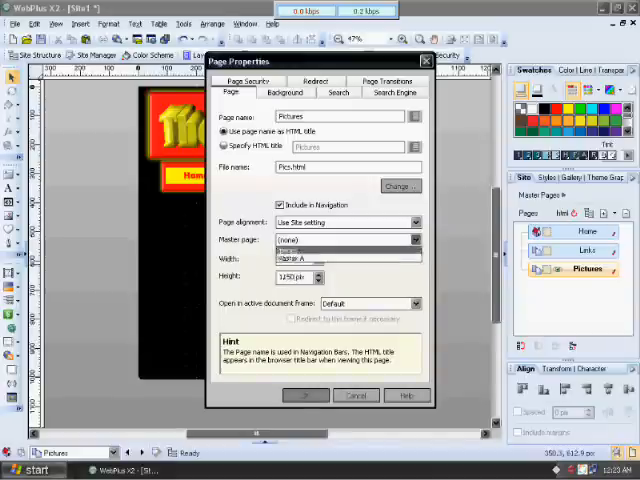
left_click(306, 396)
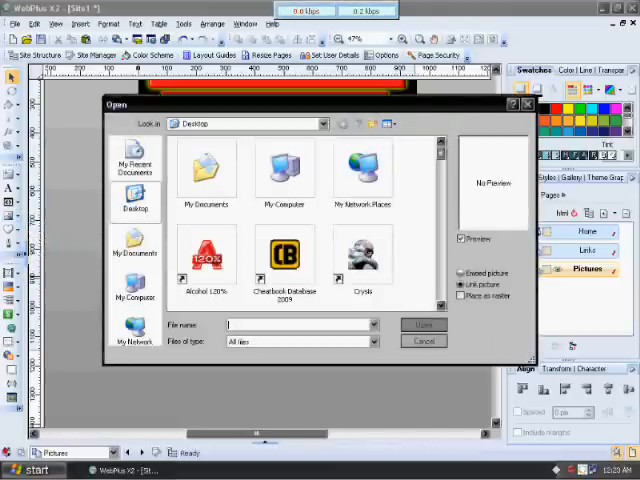
- Add the Critics and UTube logo images to the Flash photo gallery and move on to its style
left_click(136, 244)
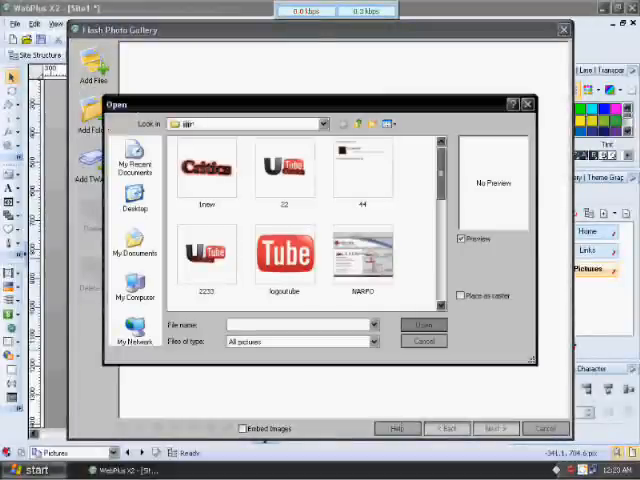
left_click(422, 324)
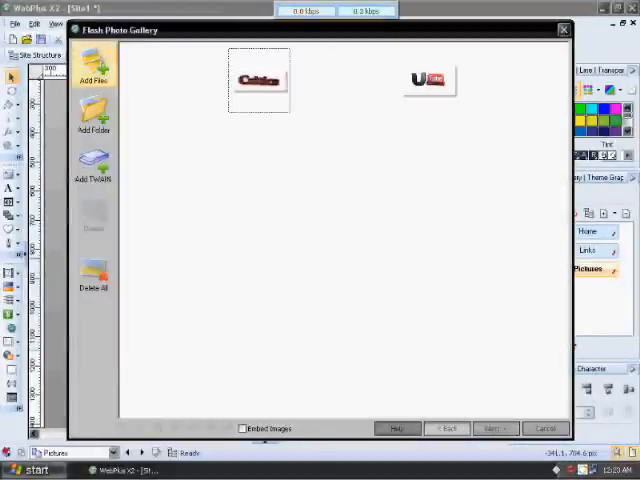
left_click(92, 64)
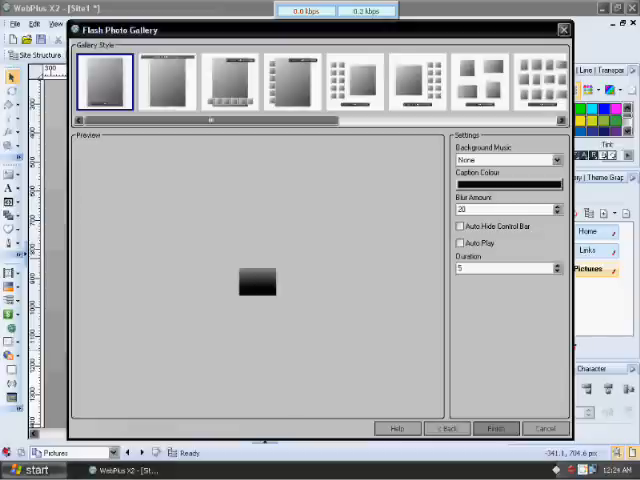
- Try gallery styles and settle on the one with a thumbnail strip beside the picture
left_click(168, 80)
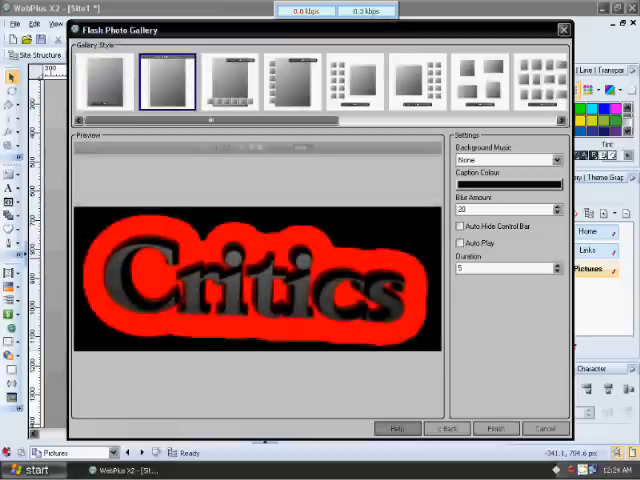
left_click(292, 82)
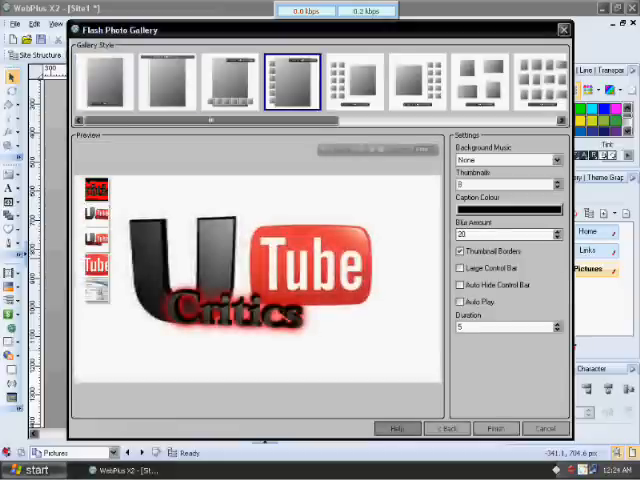
left_click(230, 82)
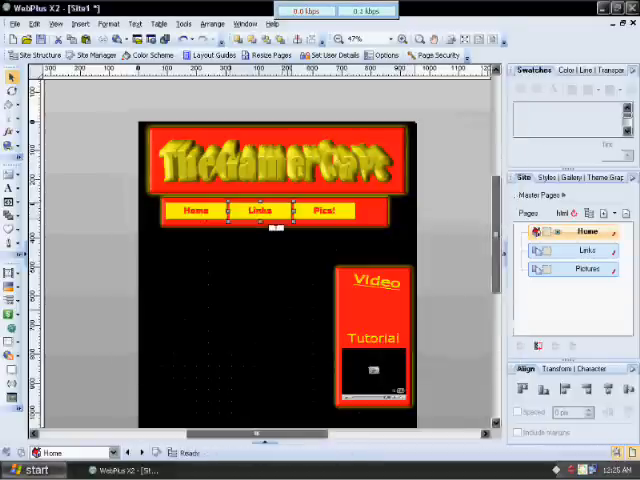
- Hyperlink the Home page's Pics! button to the Pictures site page
right_click(324, 210)
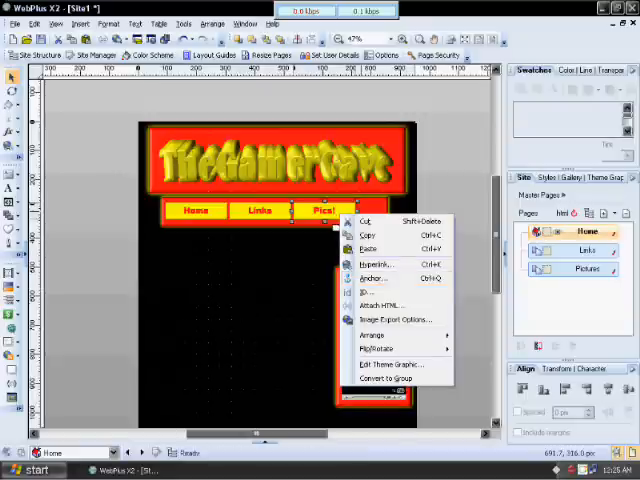
left_click(376, 264)
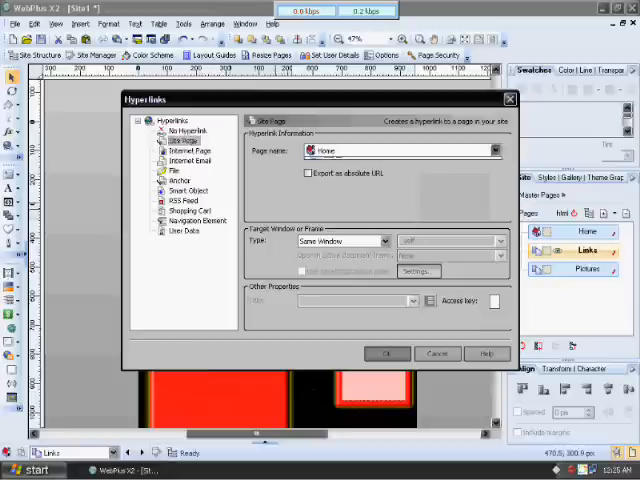
- Hyperlink the Links page's Pics! button to the Pictures site page as well
right_click(320, 212)
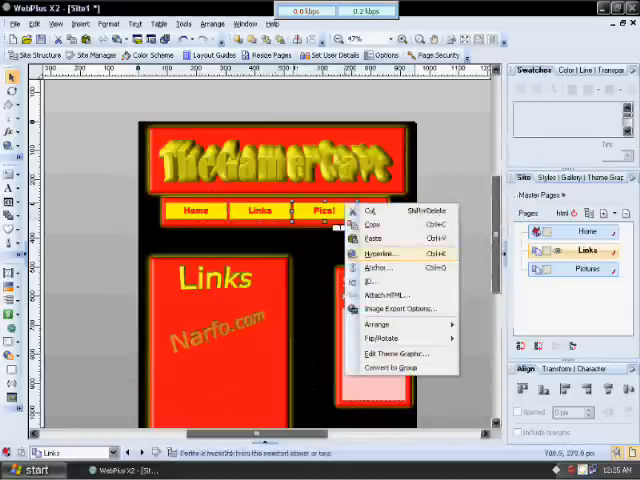
left_click(378, 254)
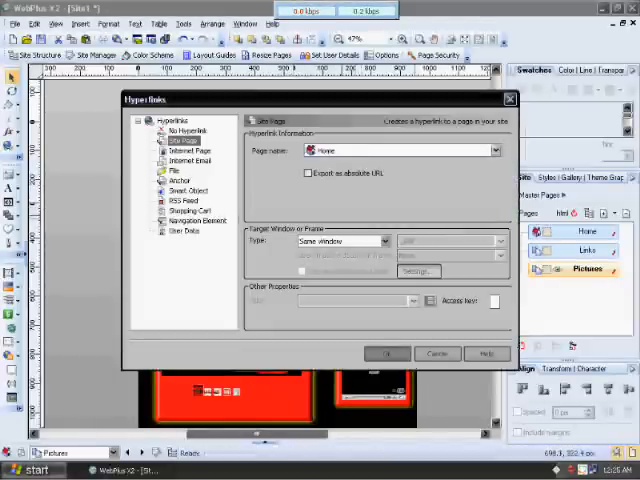
left_click(386, 352)
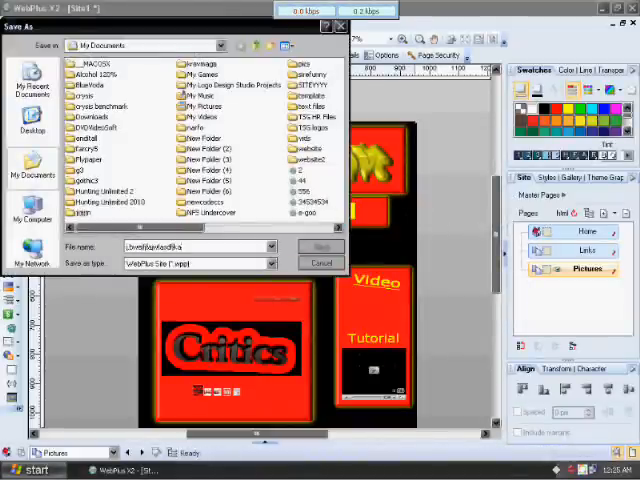
- Save the site file, then publish all pages to the chosen disk folder
left_click(320, 246)
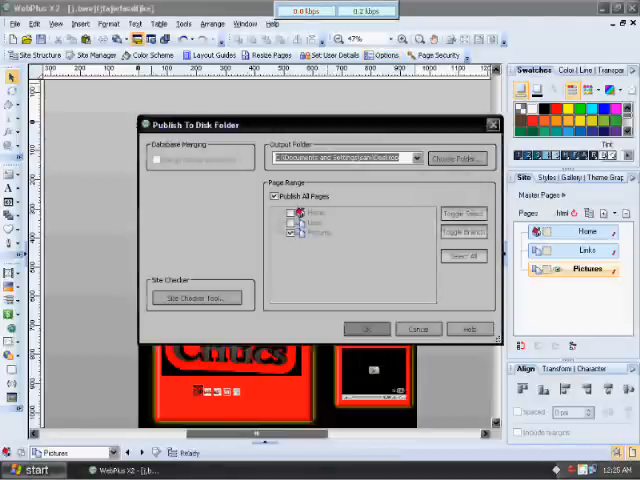
left_click(458, 158)
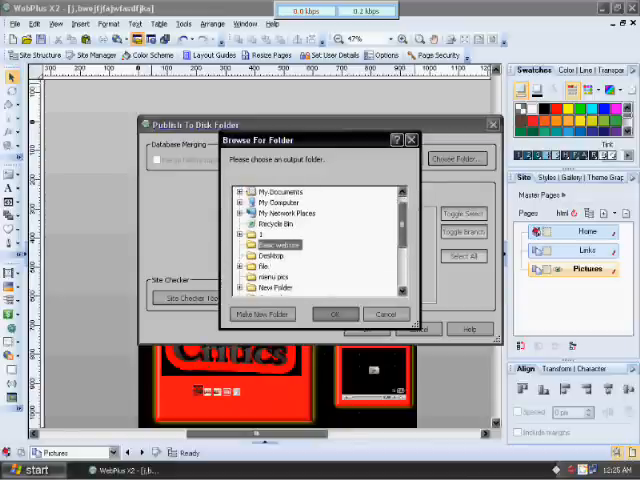
left_click(336, 312)
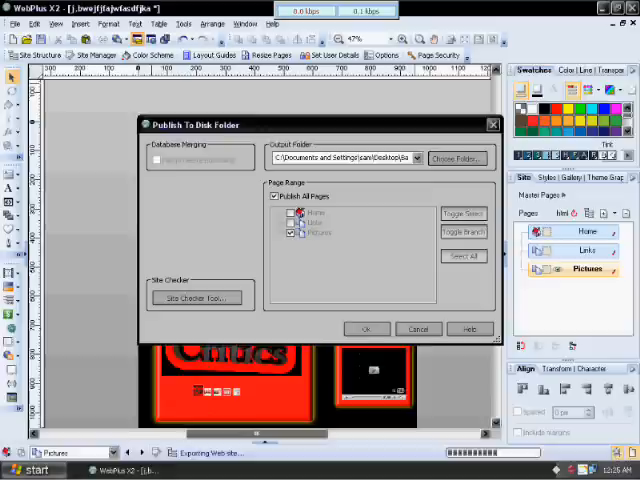
left_click(366, 328)
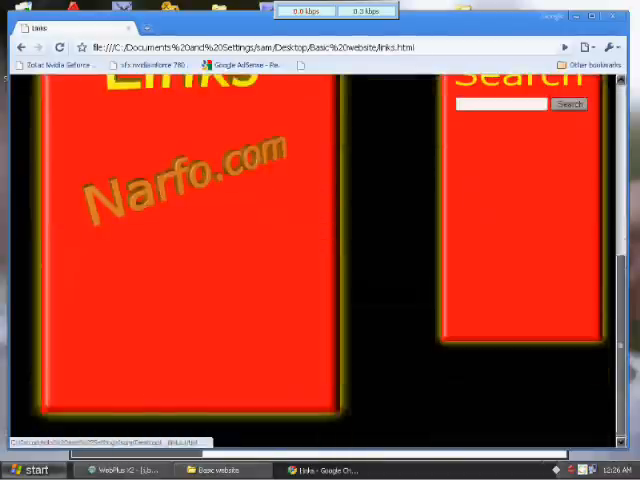
- Browse the published site in Chrome from the Links page to the Pictures page
left_click(262, 28)
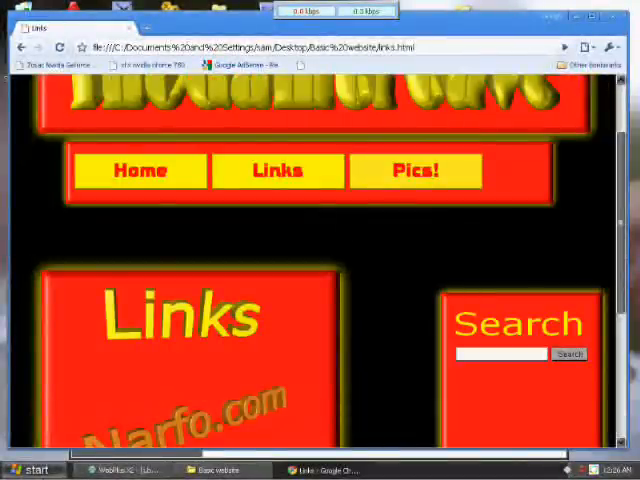
left_click(416, 170)
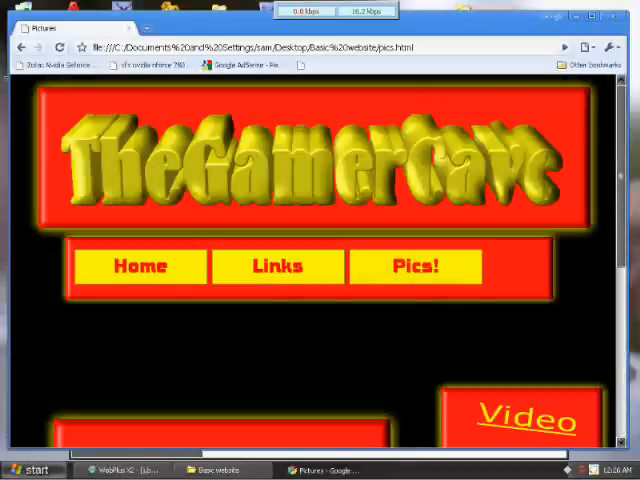
left_click(118, 470)
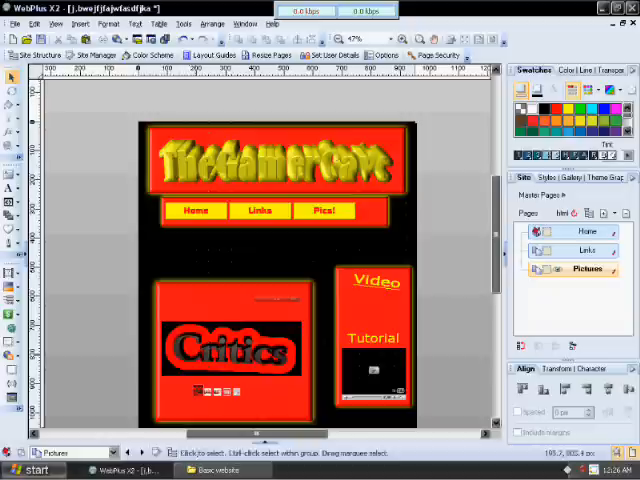
mouse_move(156, 42)
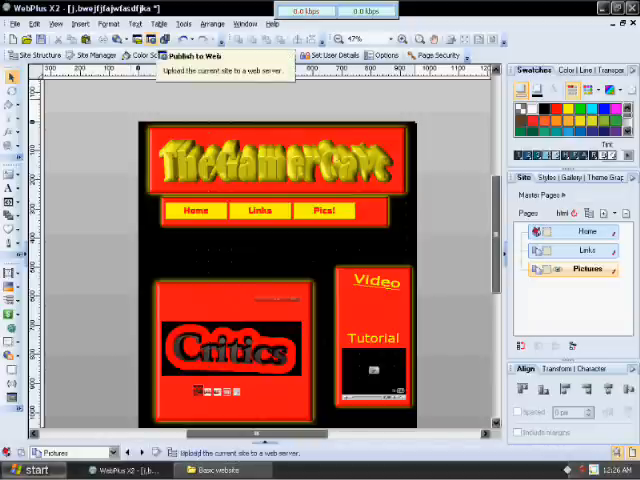